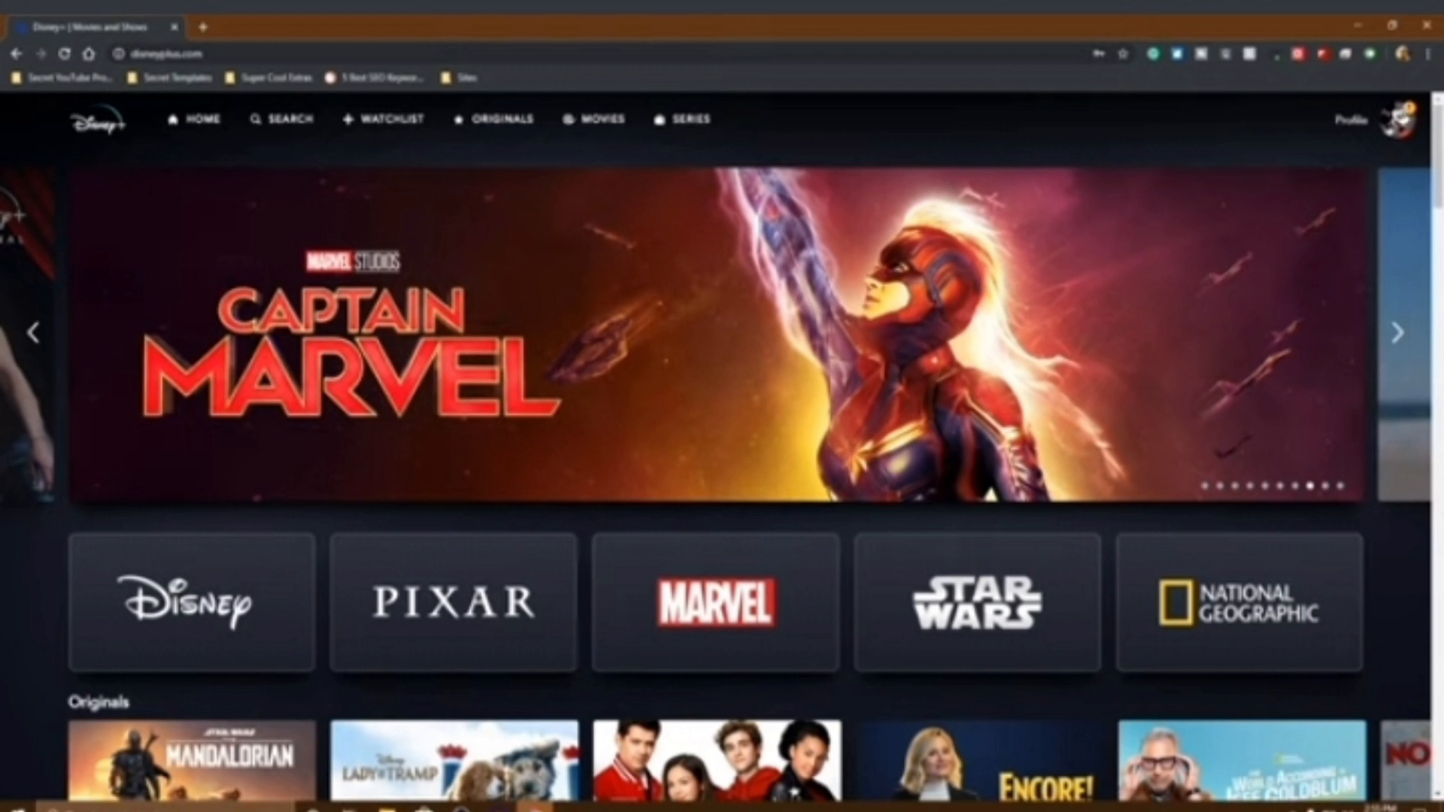
- Open the Account page from the profile avatar menu
{"action": "left_click", "coordinate": [1413, 118]}
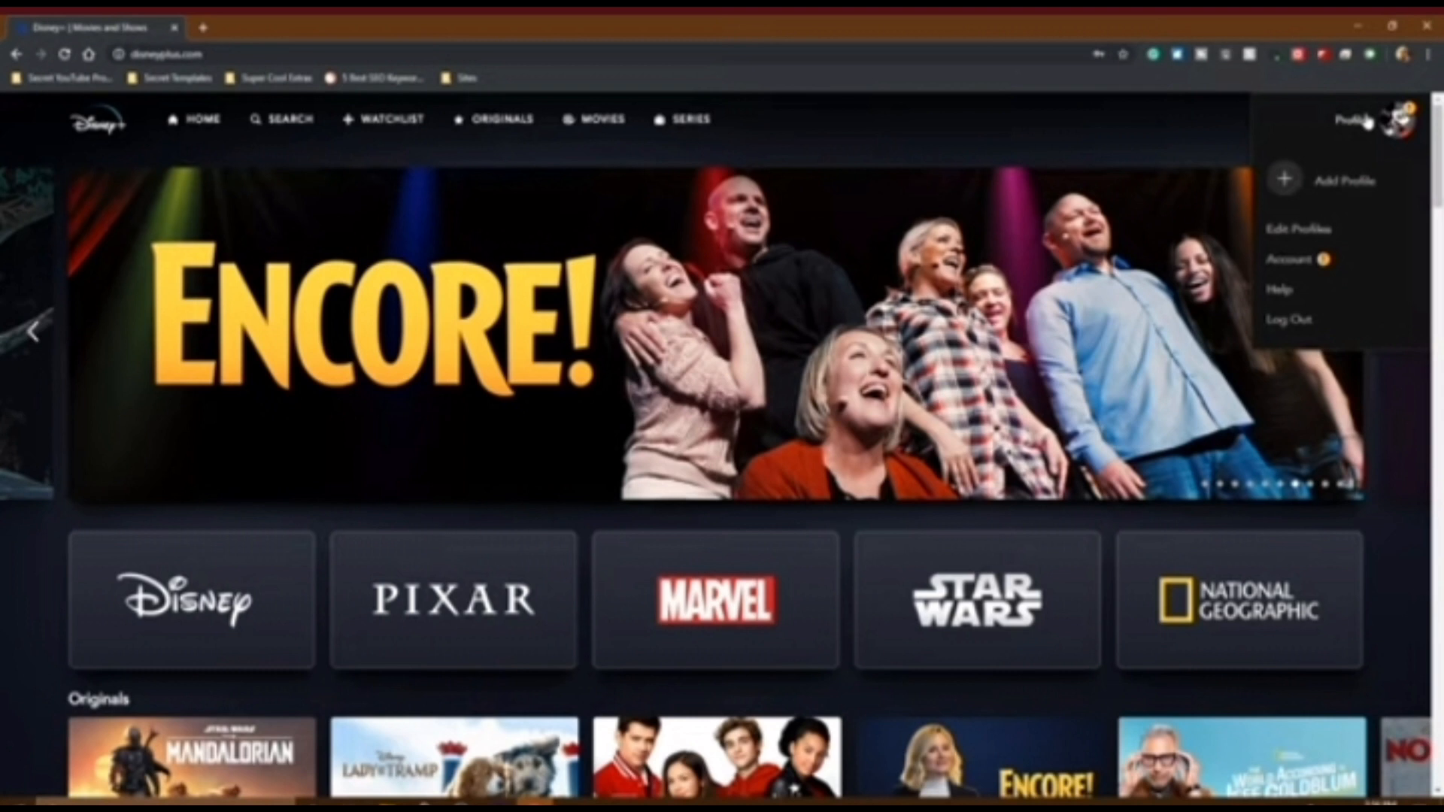
{"action": "left_click", "coordinate": [1289, 258]}
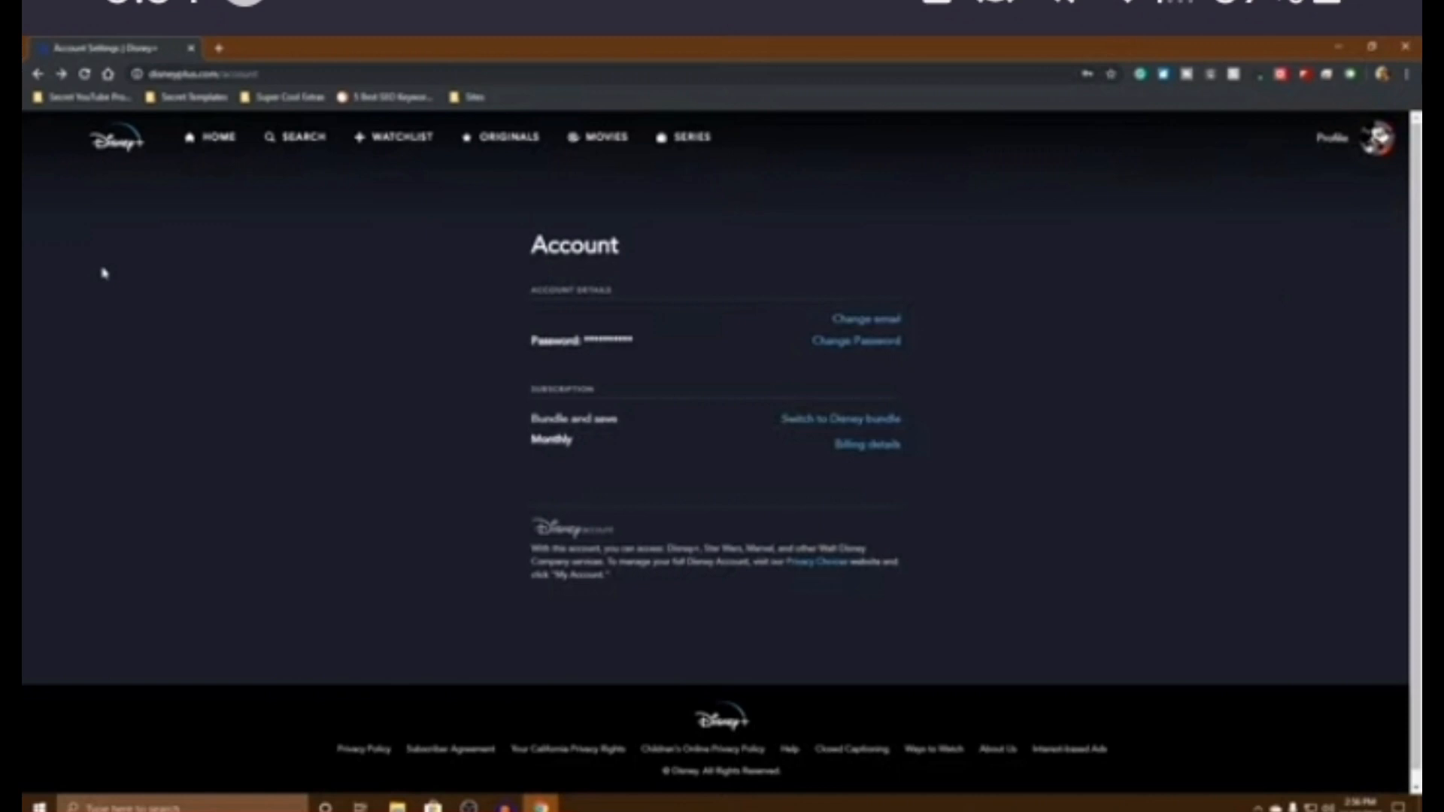
- From billing details, start cancelling the $6.99/month subscription paid via PayPal
{"action": "left_click", "coordinate": [865, 443]}
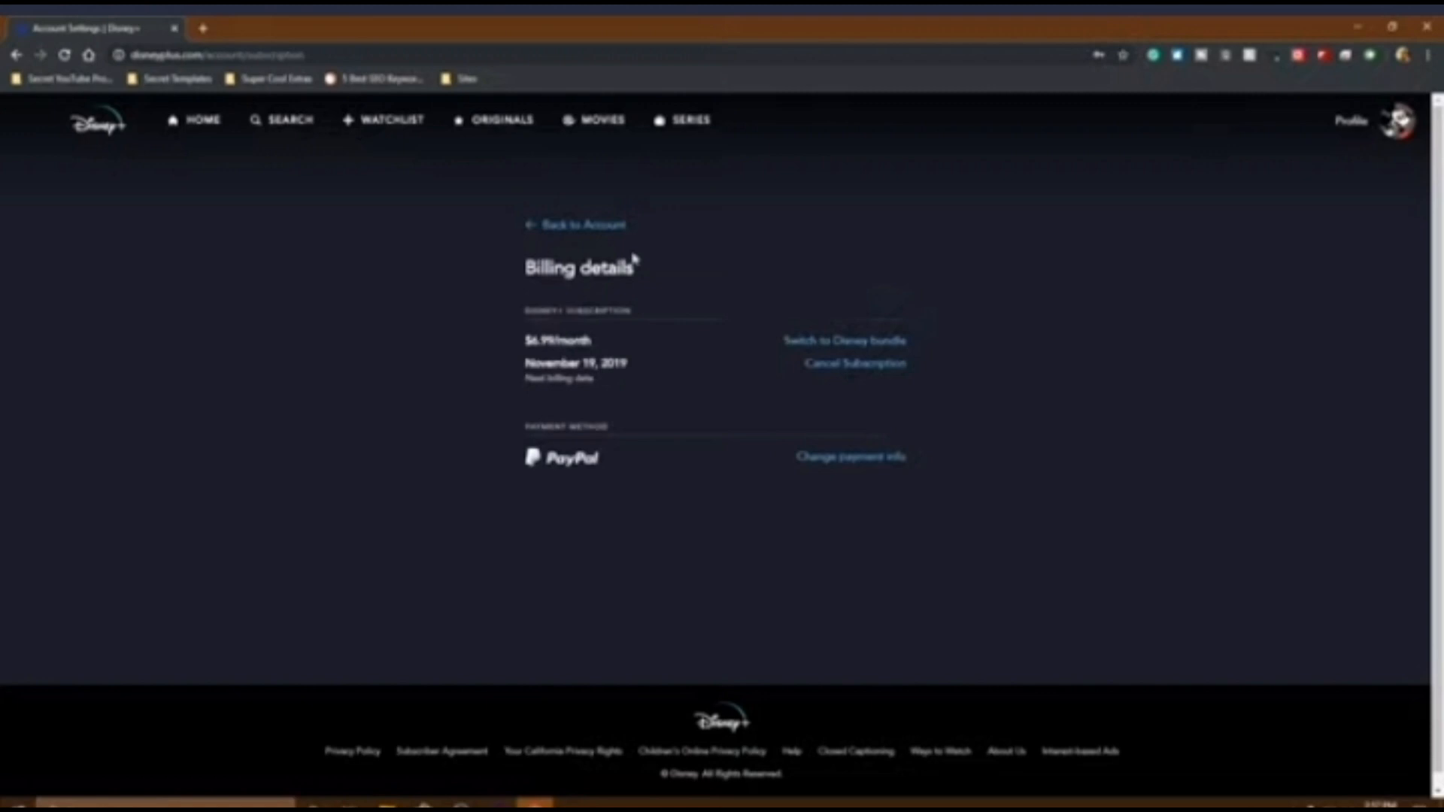
{"action": "mouse_move", "coordinate": [857, 369]}
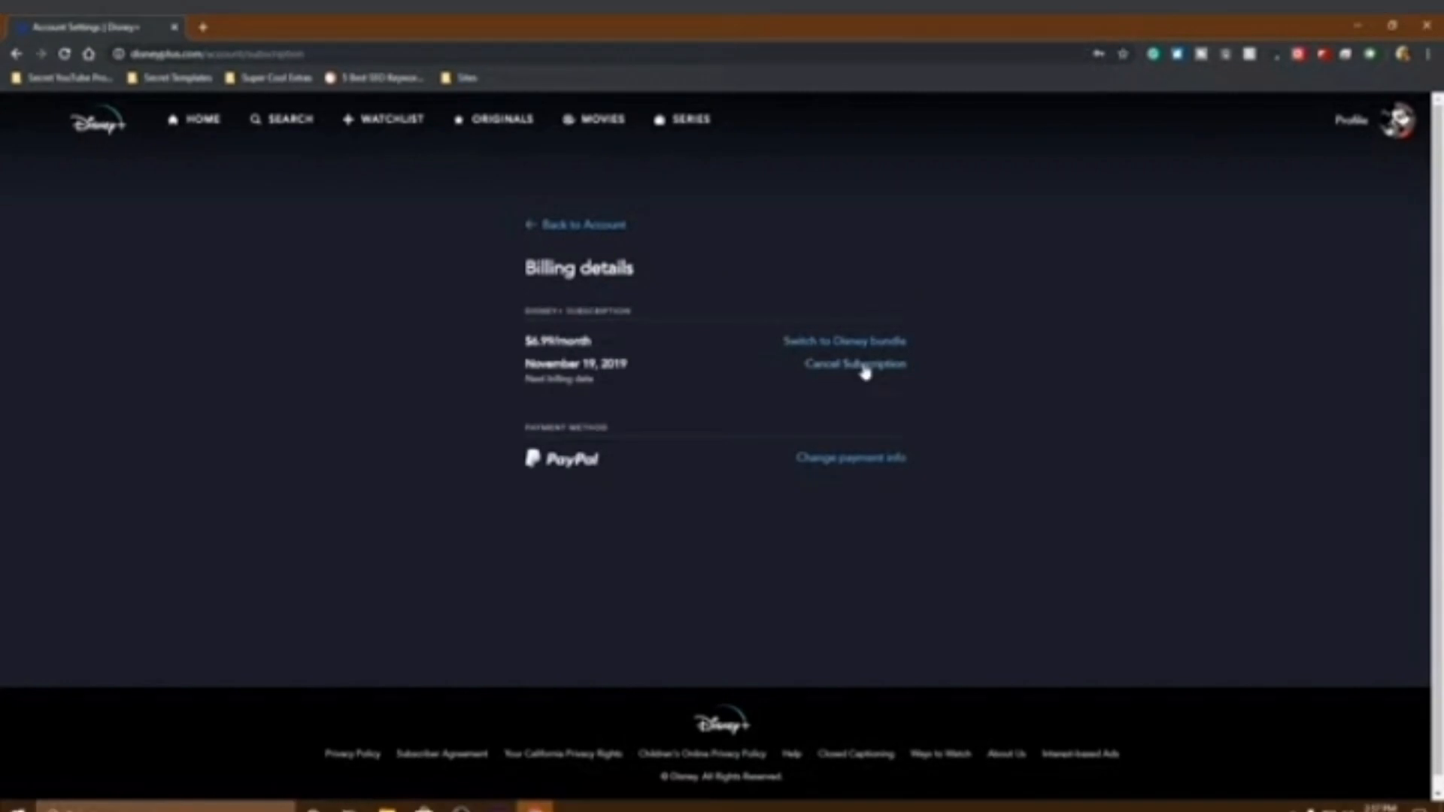
{"action": "left_click", "coordinate": [854, 363]}
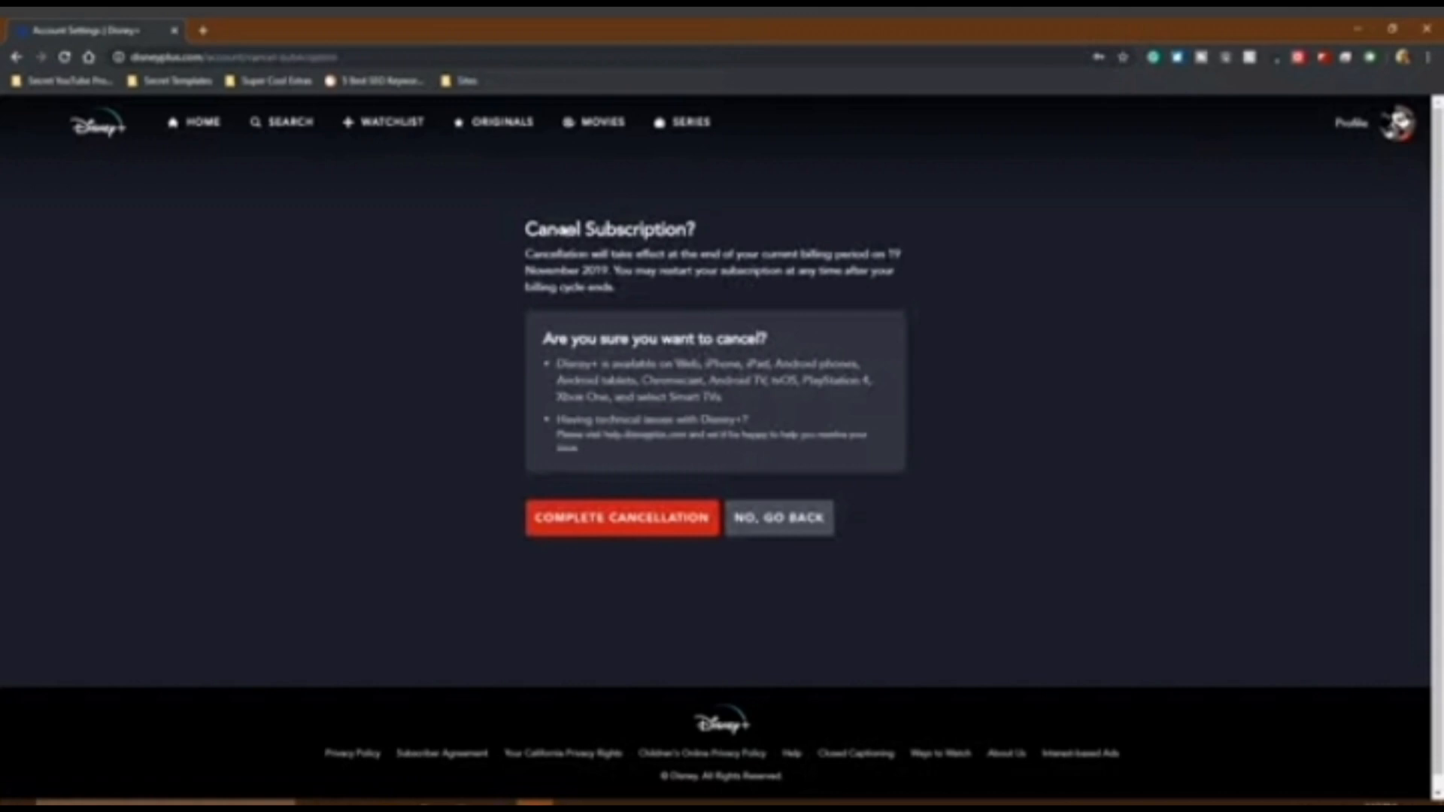
- Complete the cancellation and submit the 'What made you cancel Disney+?' survey
{"action": "left_click", "coordinate": [621, 517]}
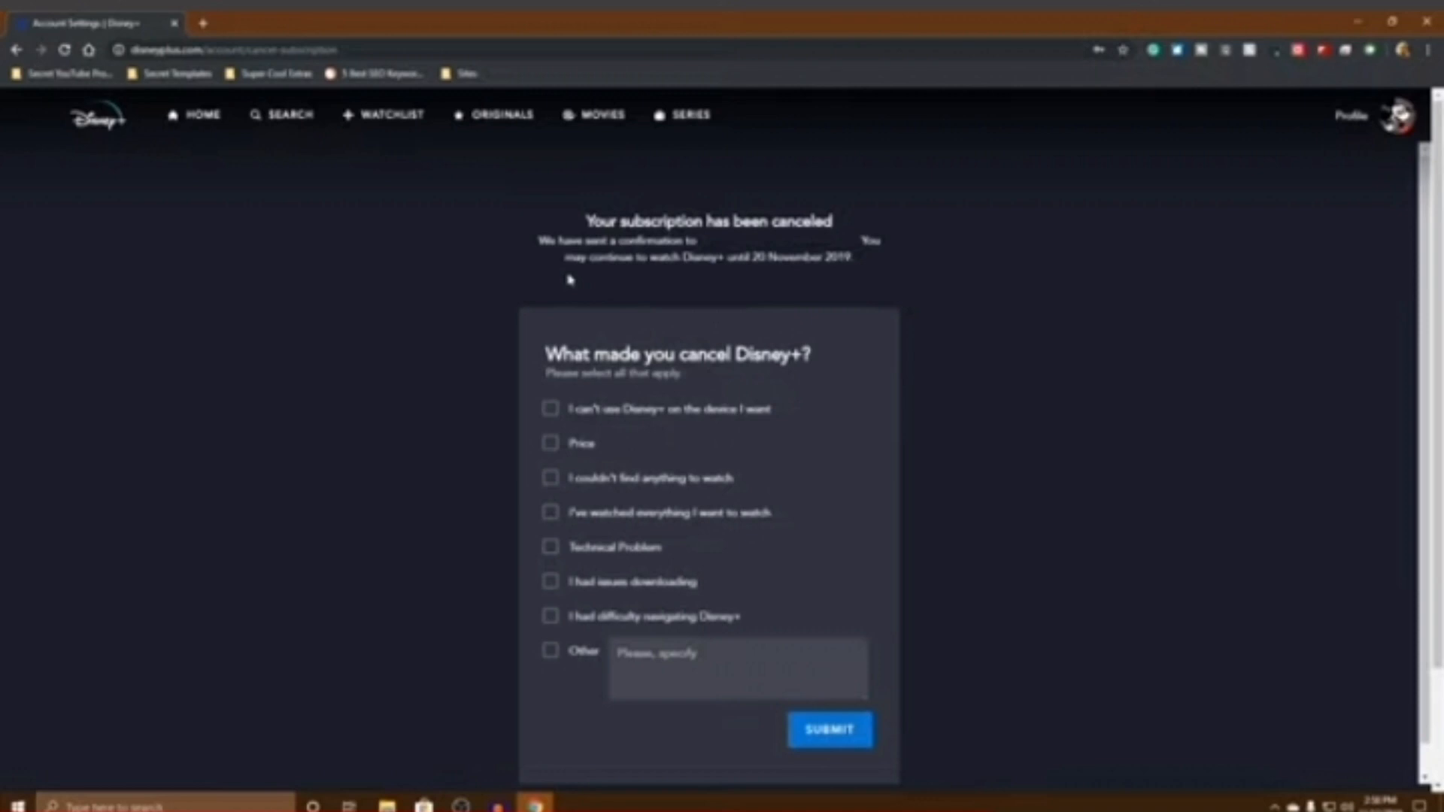
{"action": "left_click", "coordinate": [829, 729]}
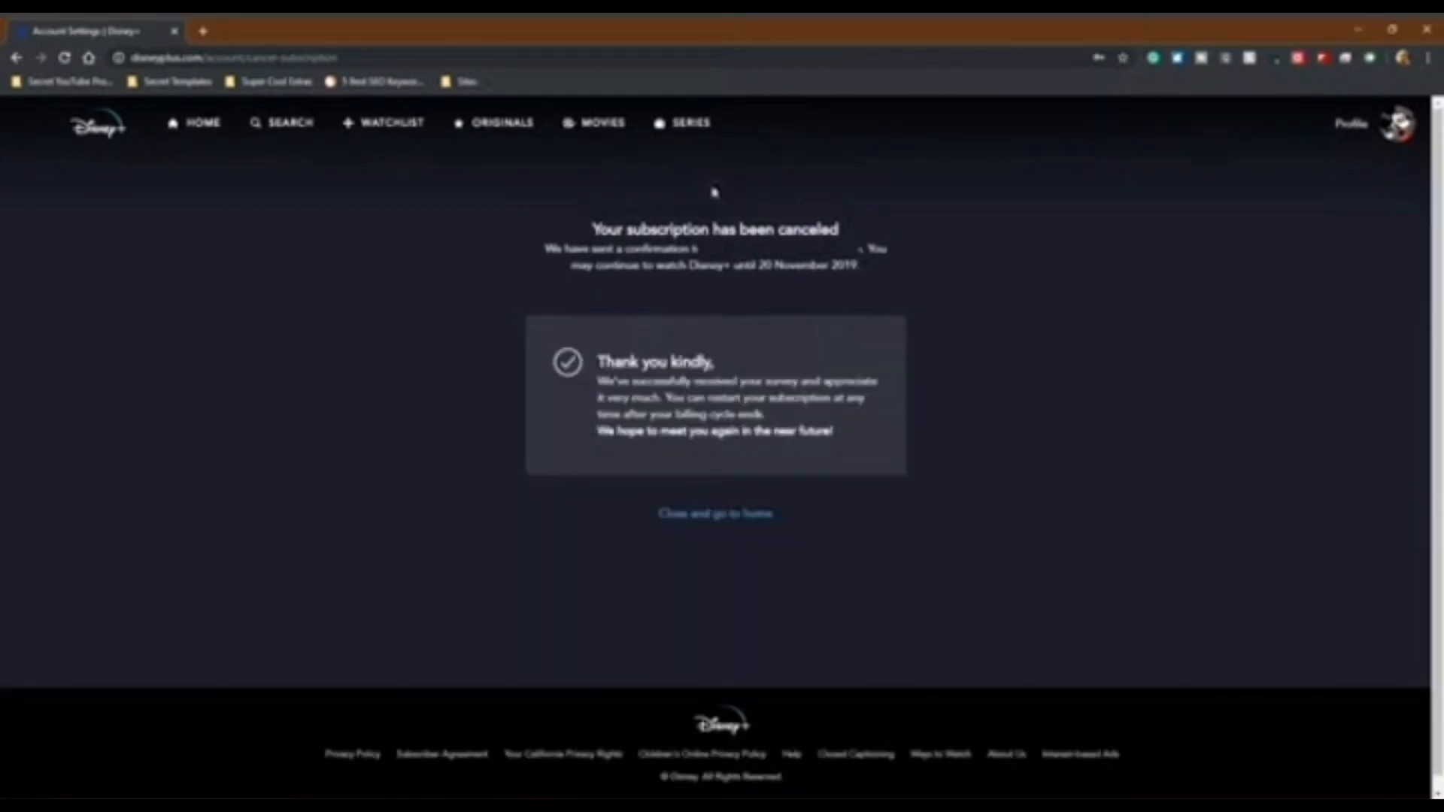